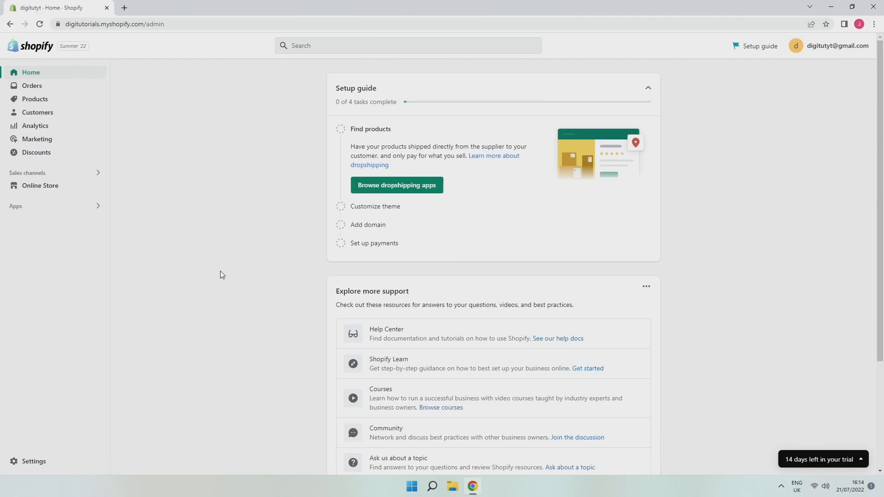
Step: Open the store Settings from the admin sidebar, landing on Store details
{"action": "left_click", "coordinate": [33, 461]}
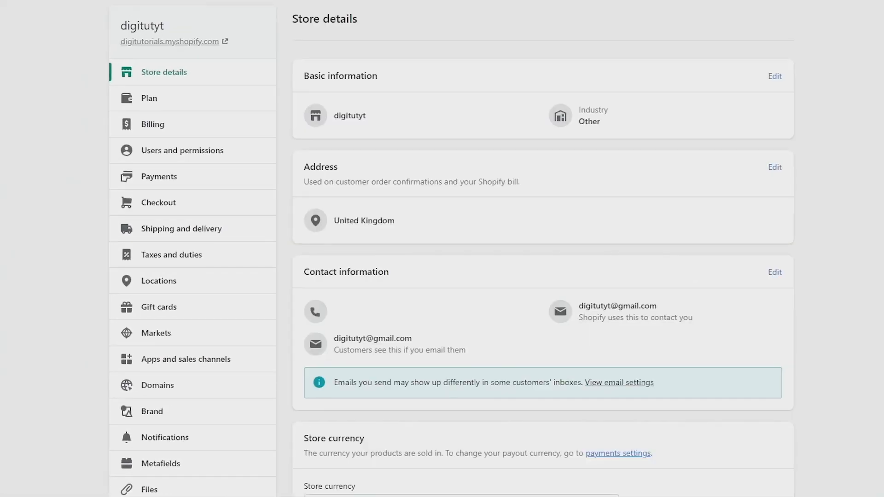
{"action": "mouse_move", "coordinate": [64, 427]}
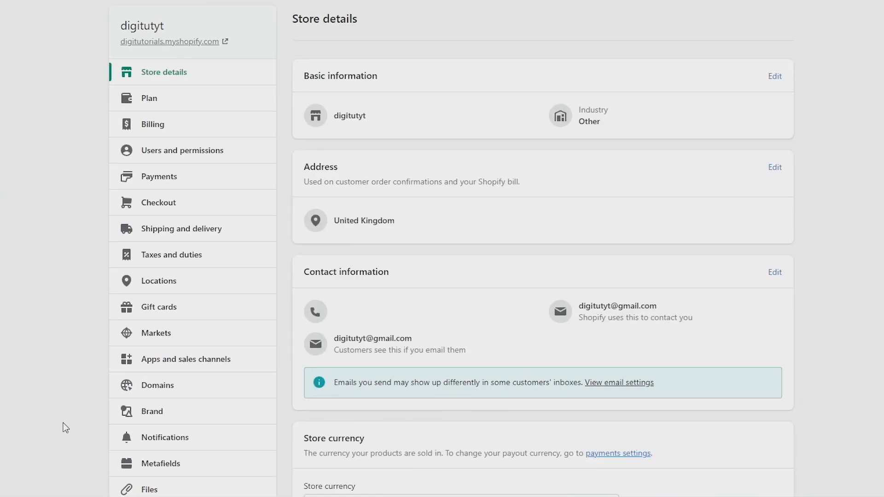
Step: Start removing DSM - Sourcing & Dropshipping from the installed apps and sales channels list
{"action": "left_click", "coordinate": [185, 359]}
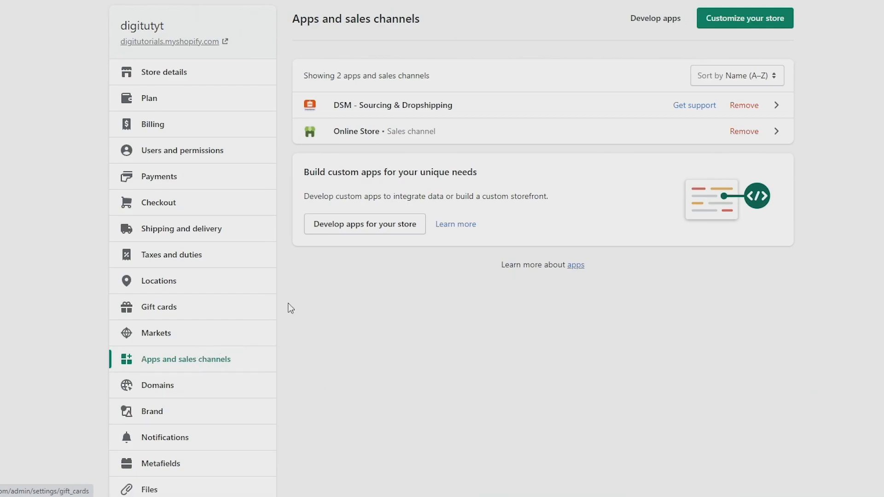
{"action": "left_click", "coordinate": [744, 105]}
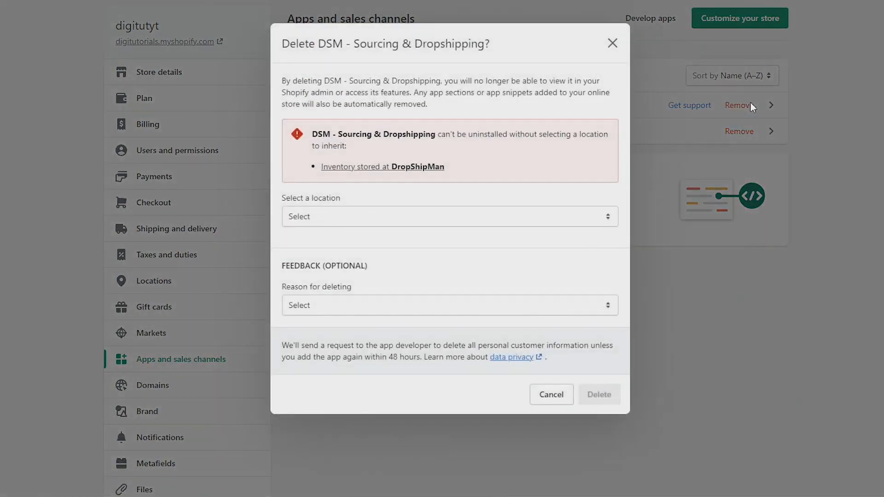
{"action": "mouse_move", "coordinate": [443, 223]}
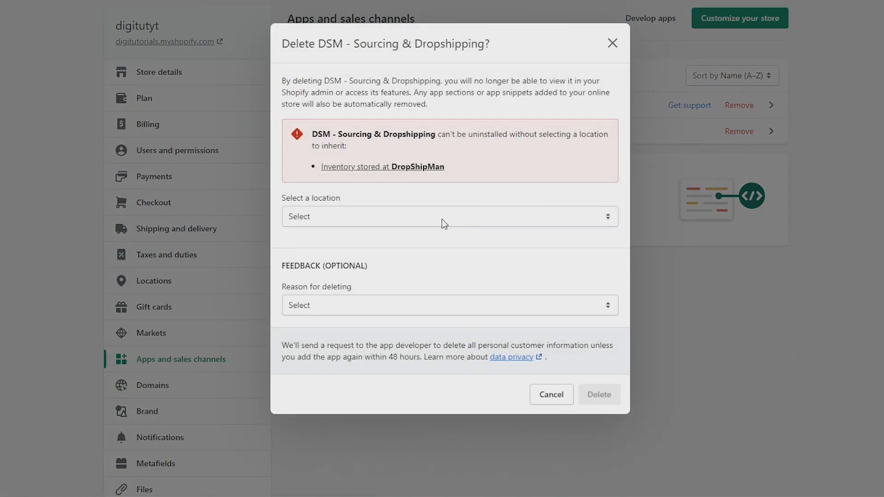
Step: Delete the app with its inventory passed to Shop location
{"action": "left_click", "coordinate": [449, 216]}
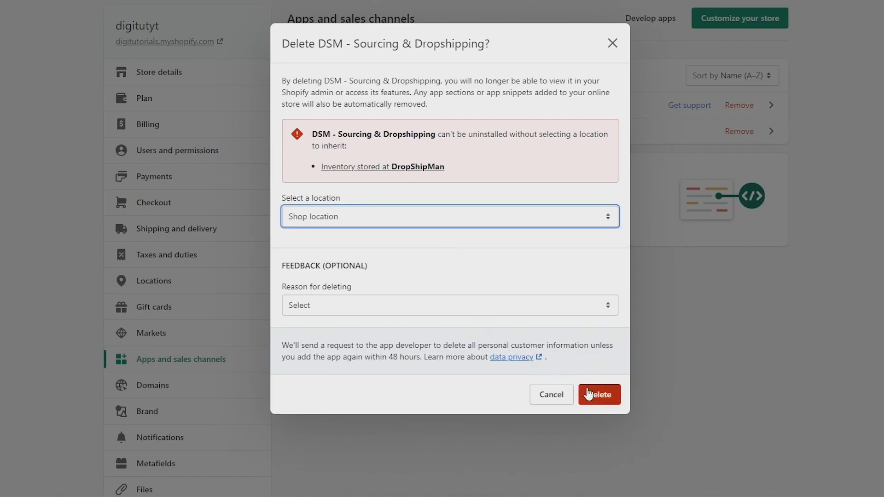
{"action": "left_click", "coordinate": [598, 394]}
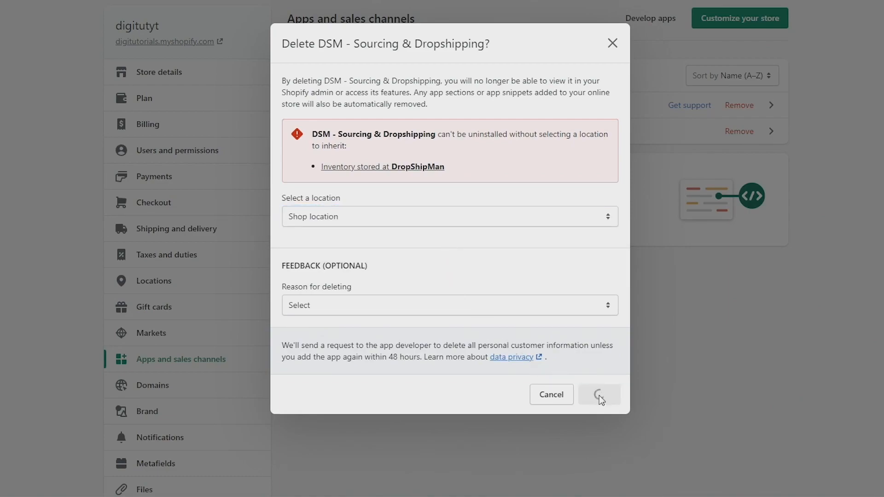
{"action": "left_click", "coordinate": [598, 394]}
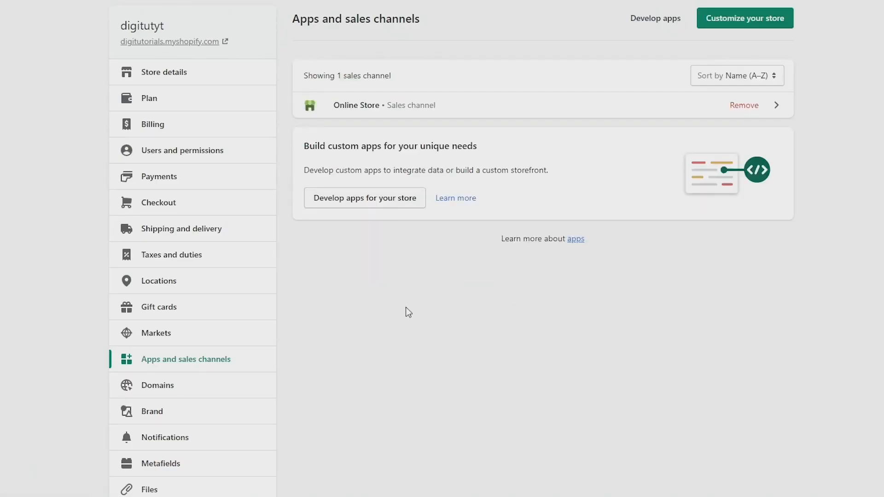
{"action": "mouse_move", "coordinate": [198, 388]}
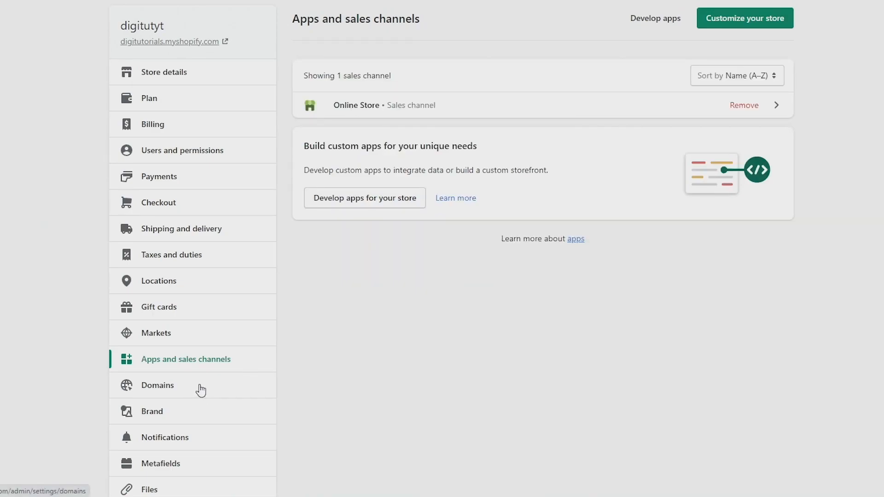
Step: Open the store's Domains settings
{"action": "left_click", "coordinate": [157, 385]}
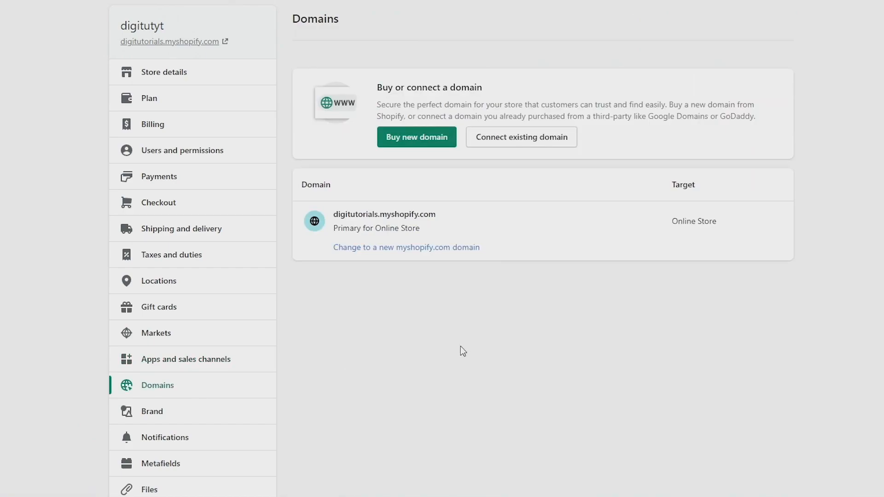
{"action": "mouse_move", "coordinate": [472, 351]}
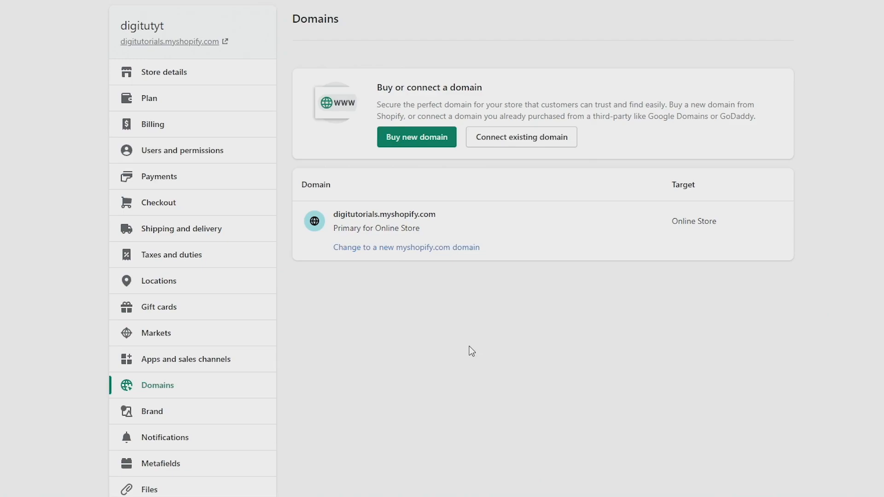
{"action": "mouse_move", "coordinate": [448, 335]}
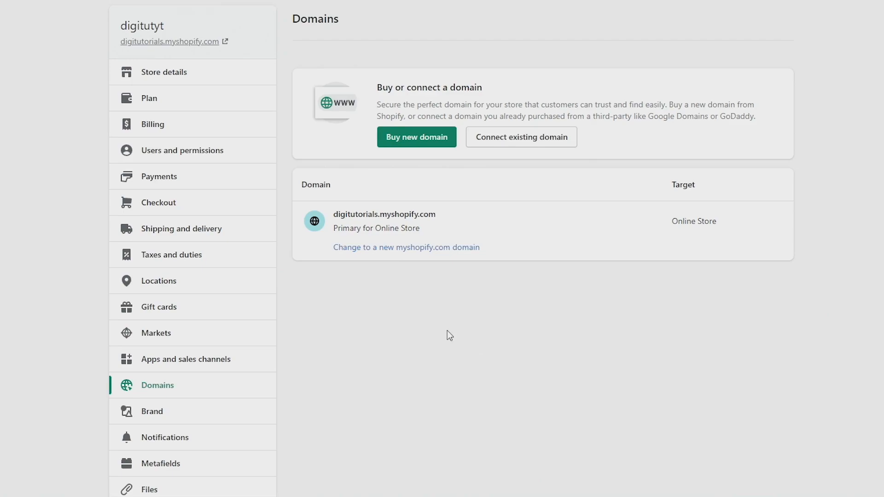
{"action": "mouse_move", "coordinate": [202, 99]}
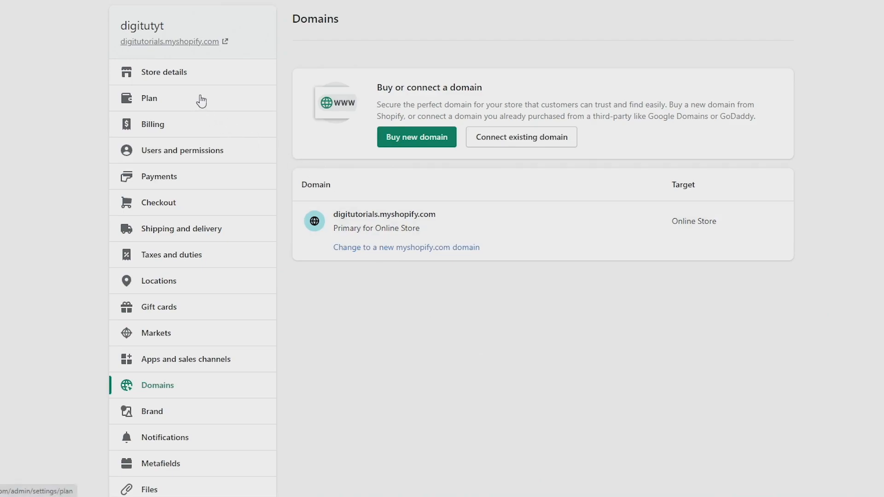
Step: Open the Plan settings showing the trial with 13 days remaining
{"action": "left_click", "coordinate": [149, 98]}
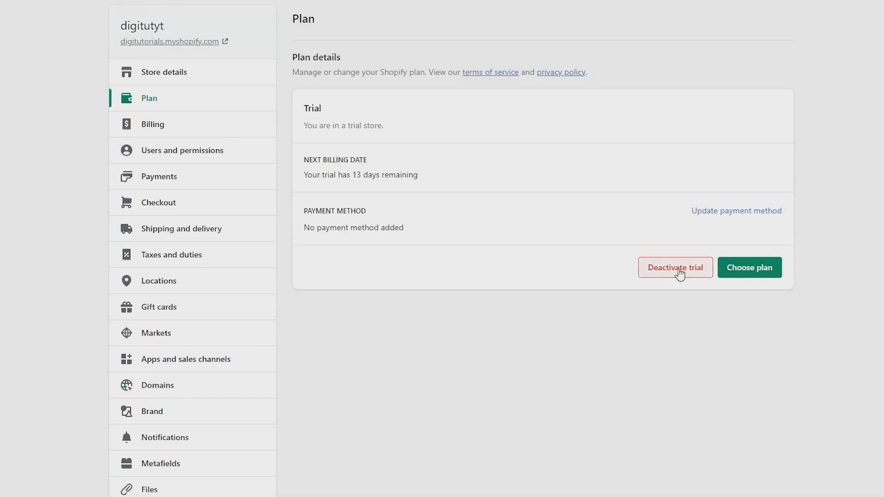